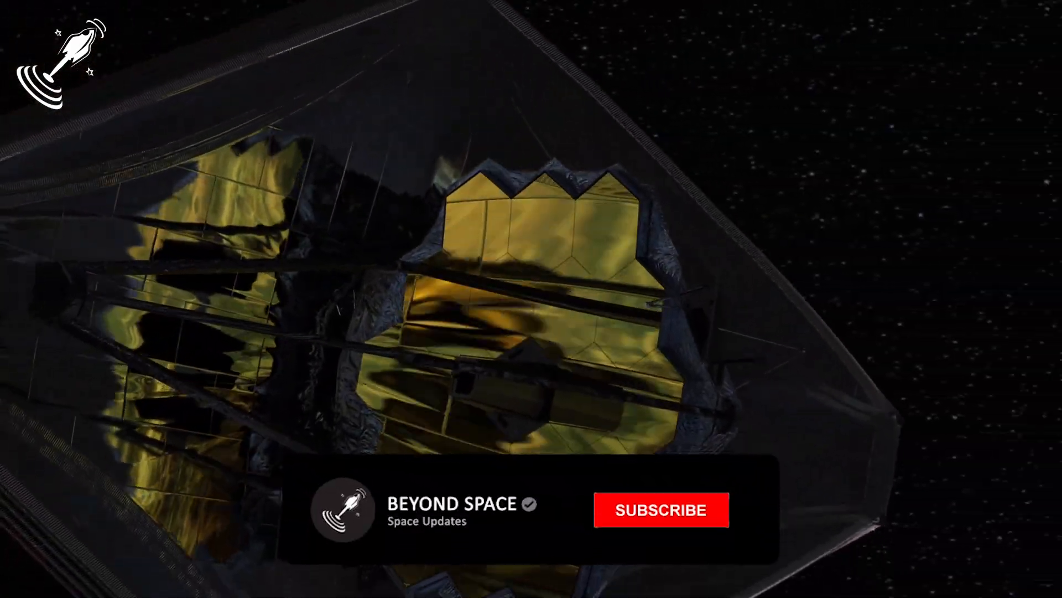
# Step: Subscribe to the Beyond Space channel so the button reads SUBSCRIBED
pyautogui.click(661, 510)
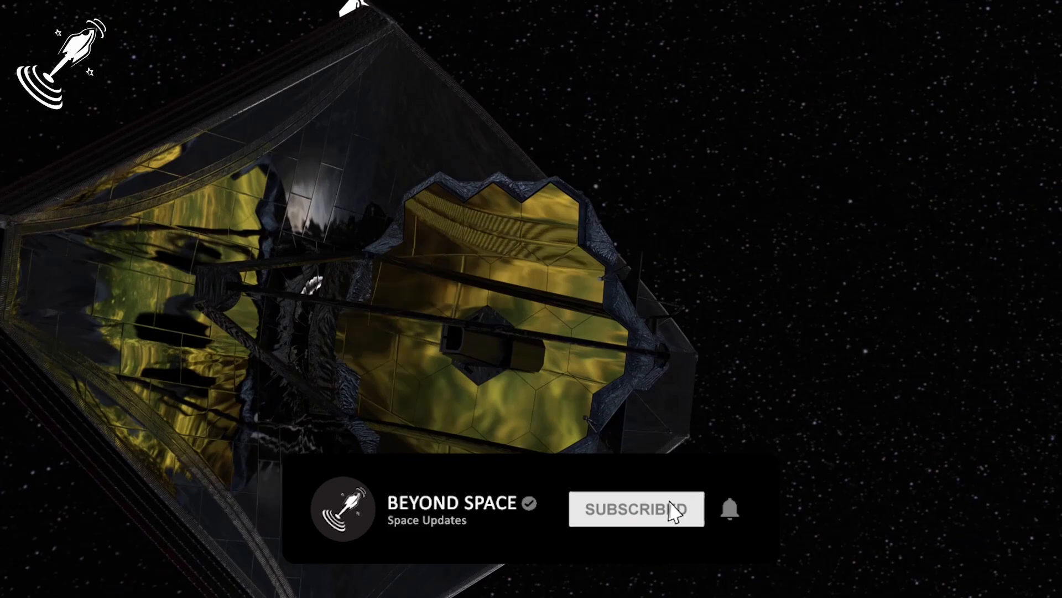